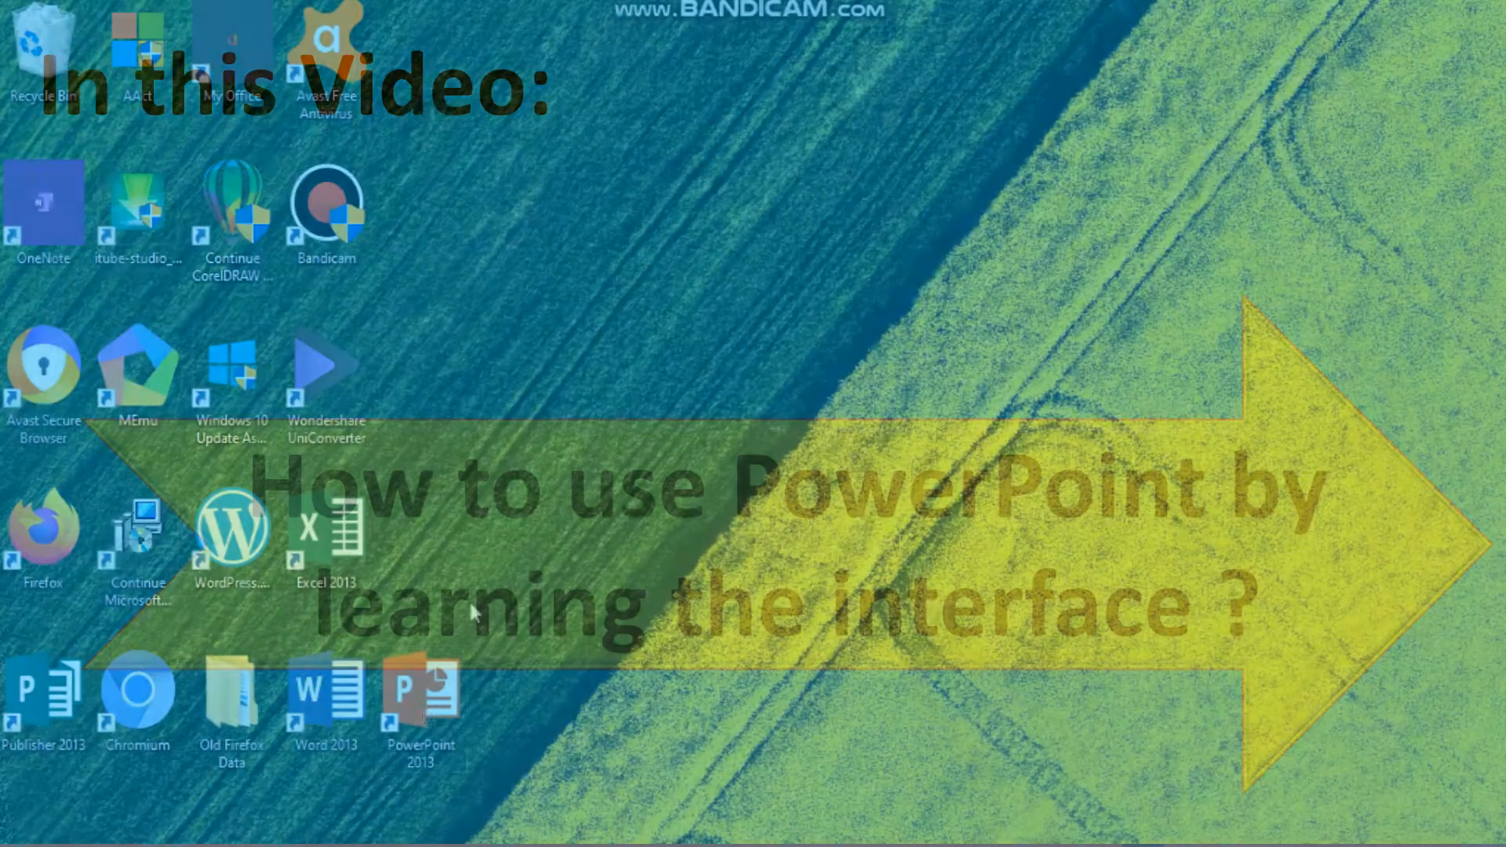
Step: Launch PowerPoint 2013 from its shortcut and create a new Blank Presentation from the start screen
left_click(420, 692)
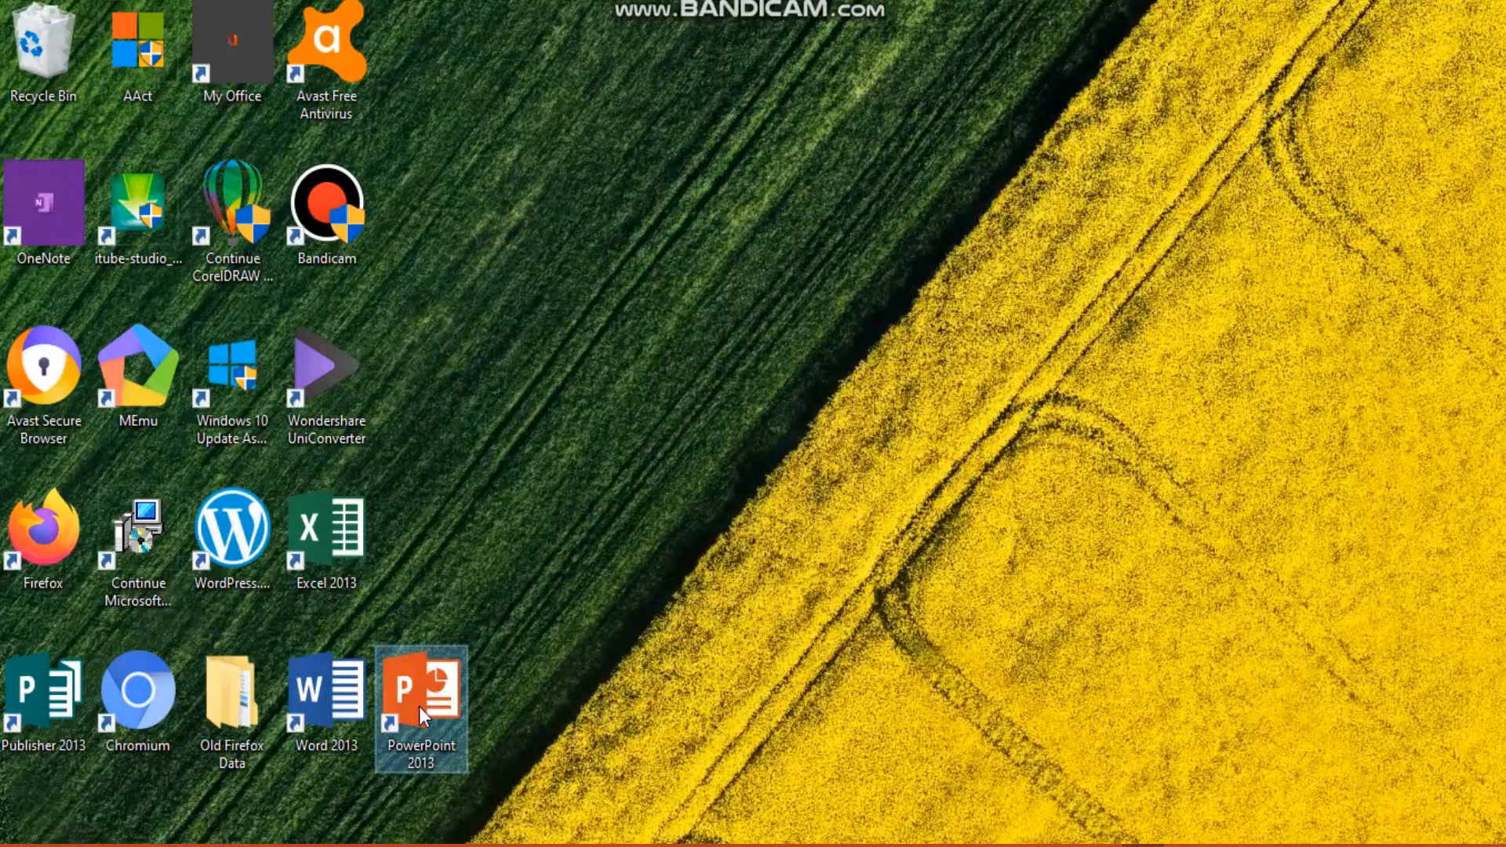
double_click(420, 692)
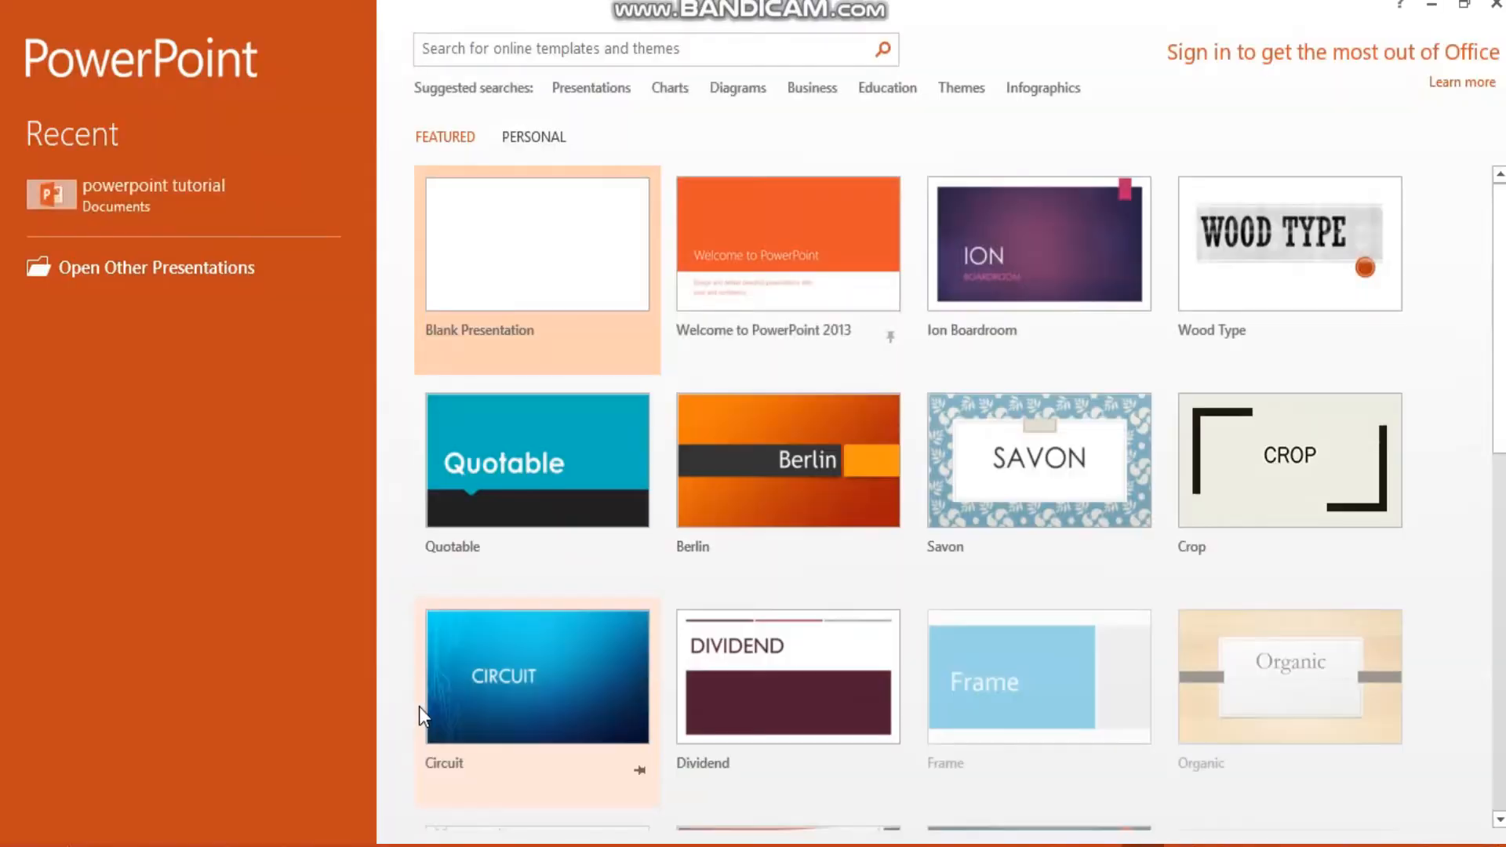
mouse_move(1249, 504)
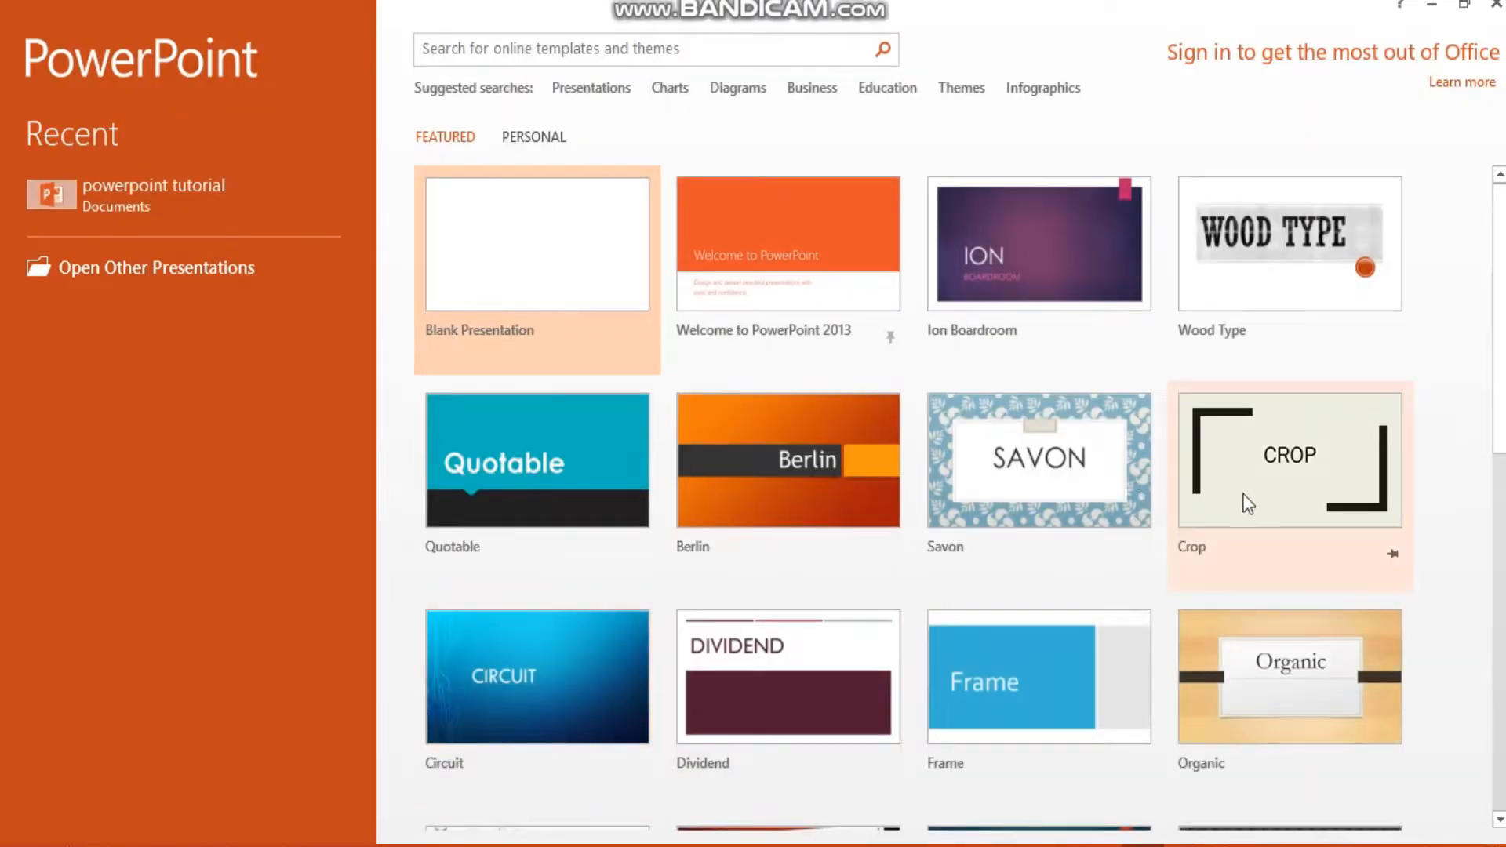
mouse_move(533, 291)
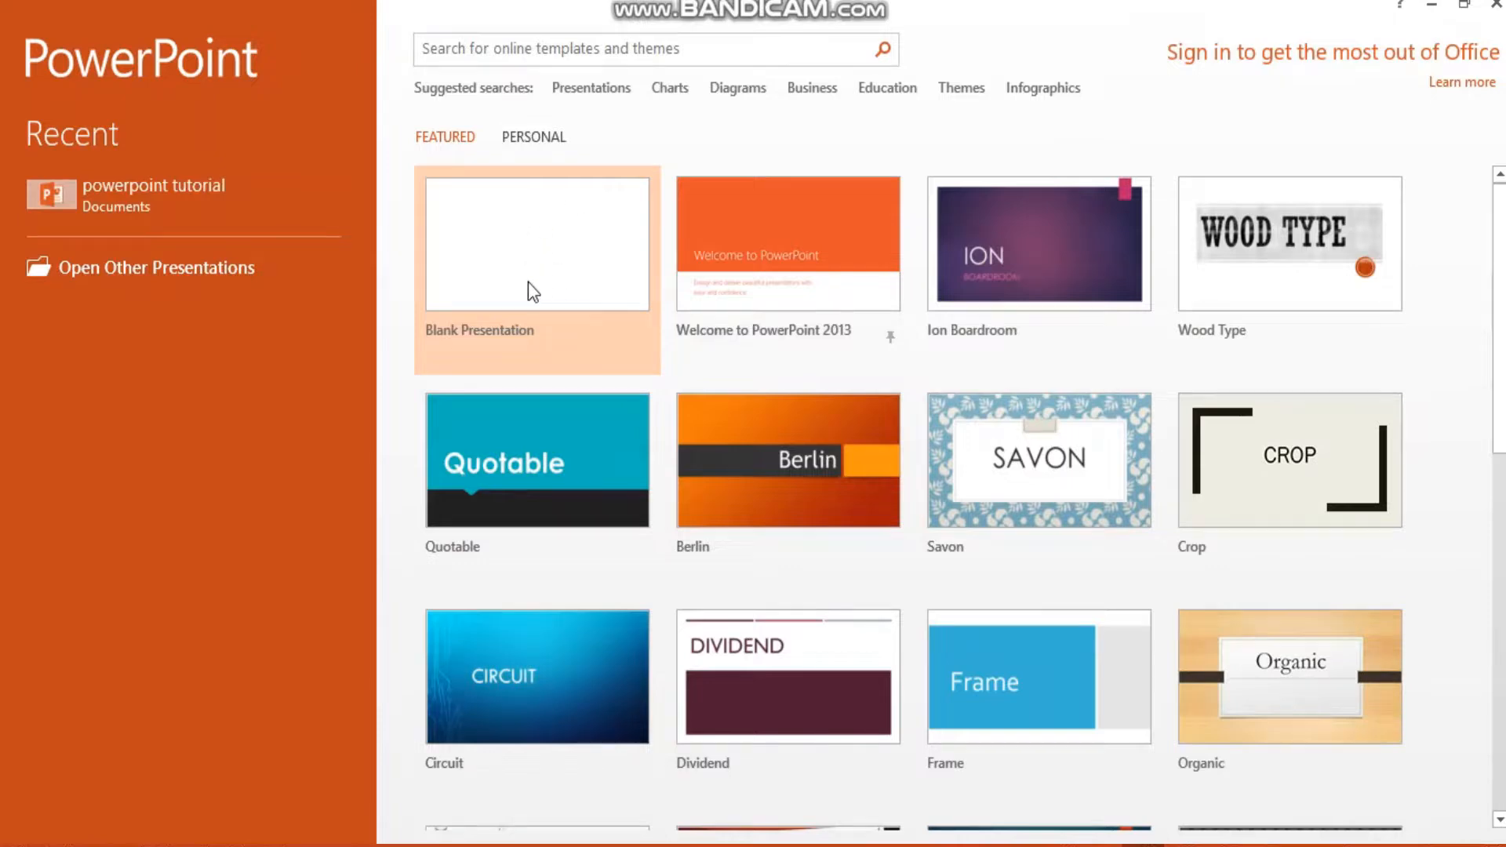
scroll("down", 3)
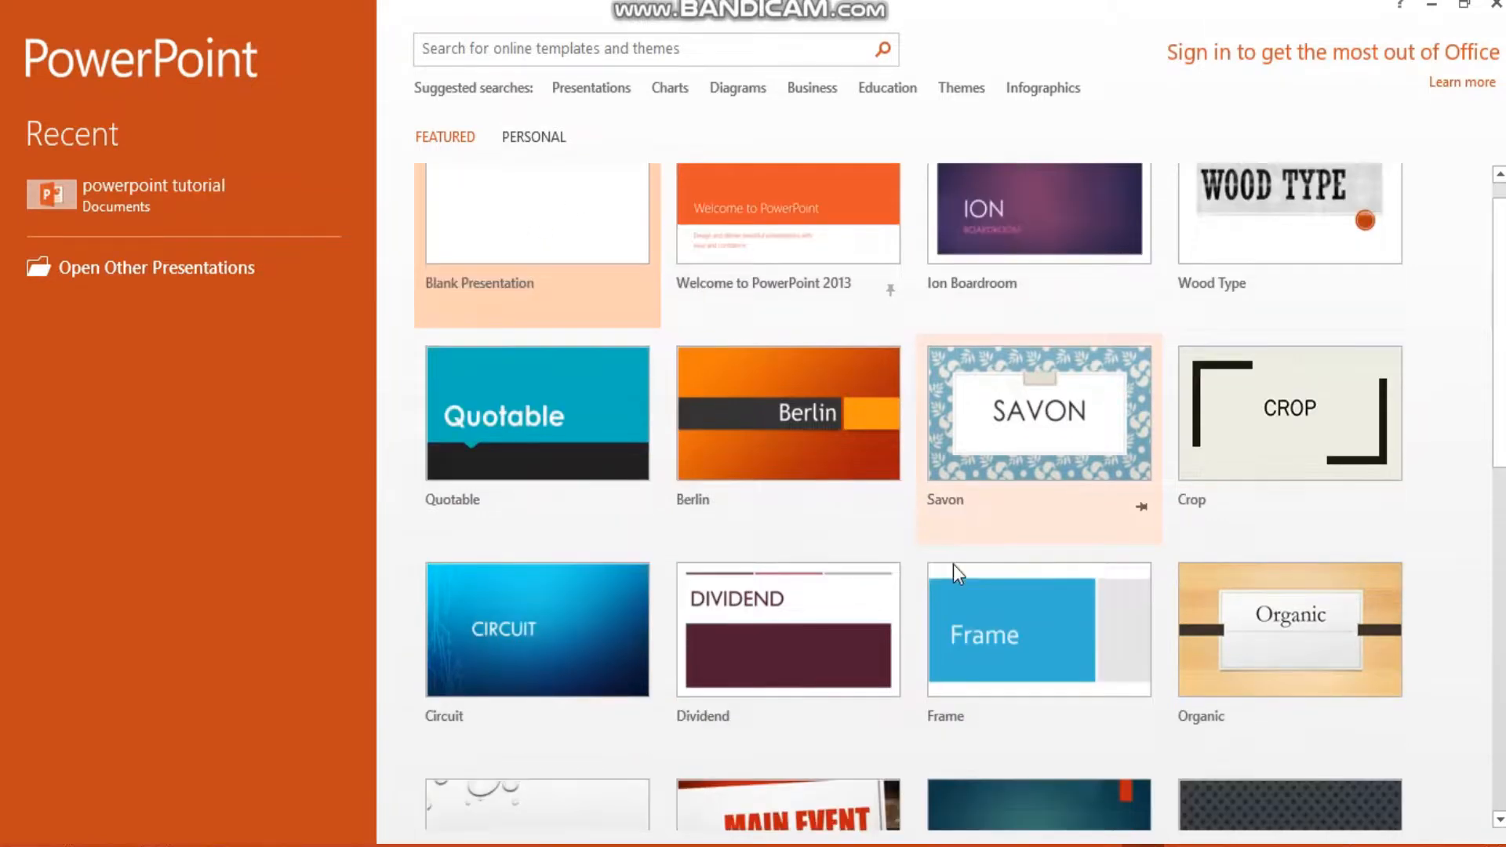
scroll("down", 3)
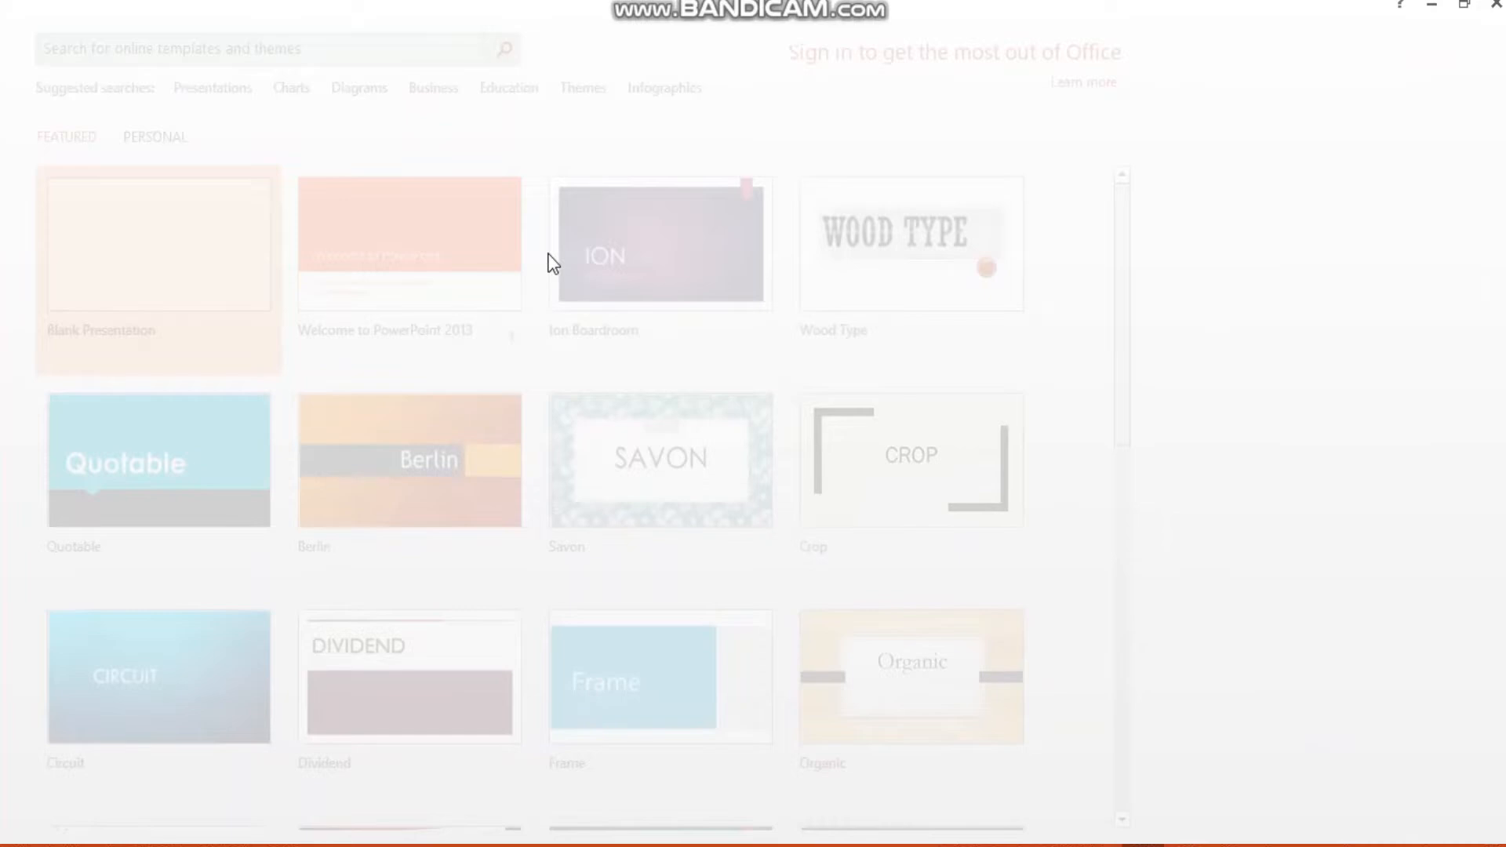
left_click(157, 246)
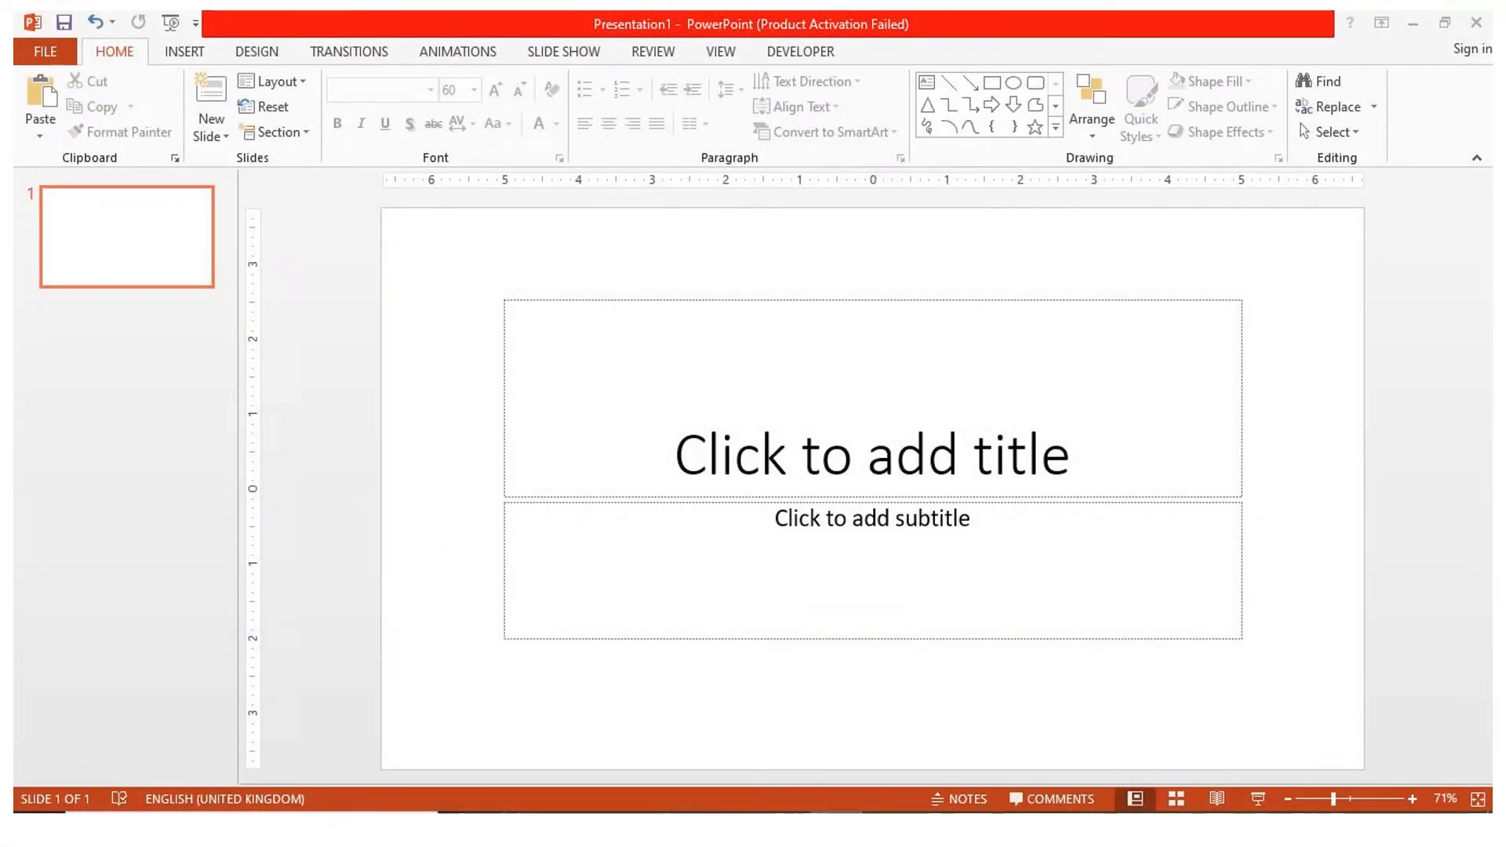